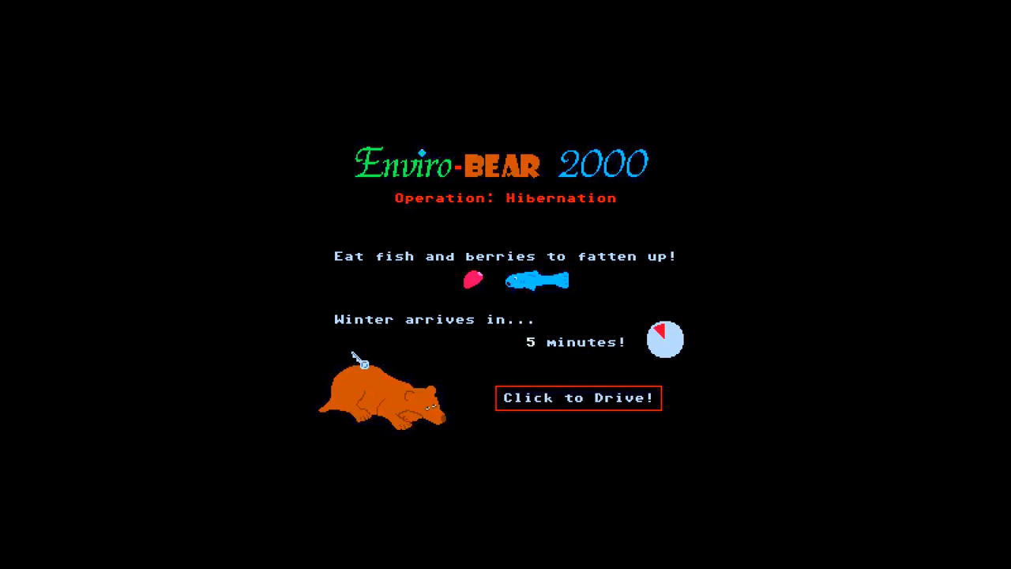
pyautogui.moveTo(310, 268)
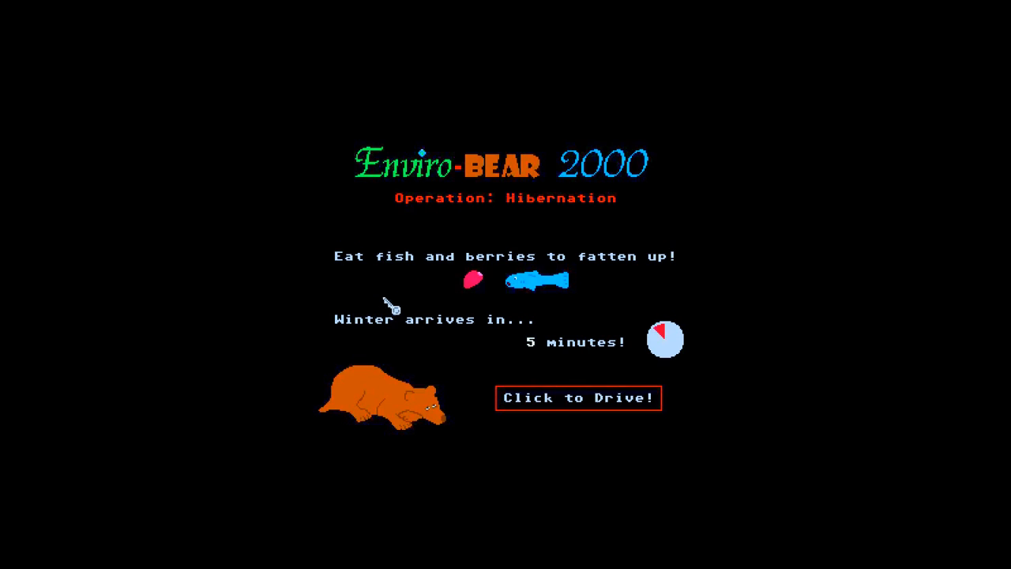
pyautogui.moveTo(423, 293)
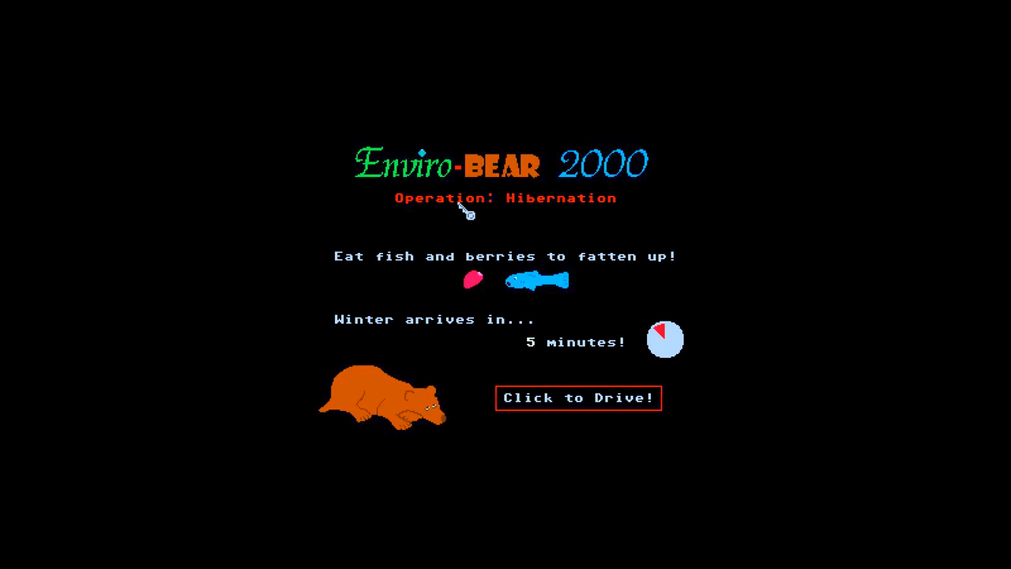
pyautogui.moveTo(705, 298)
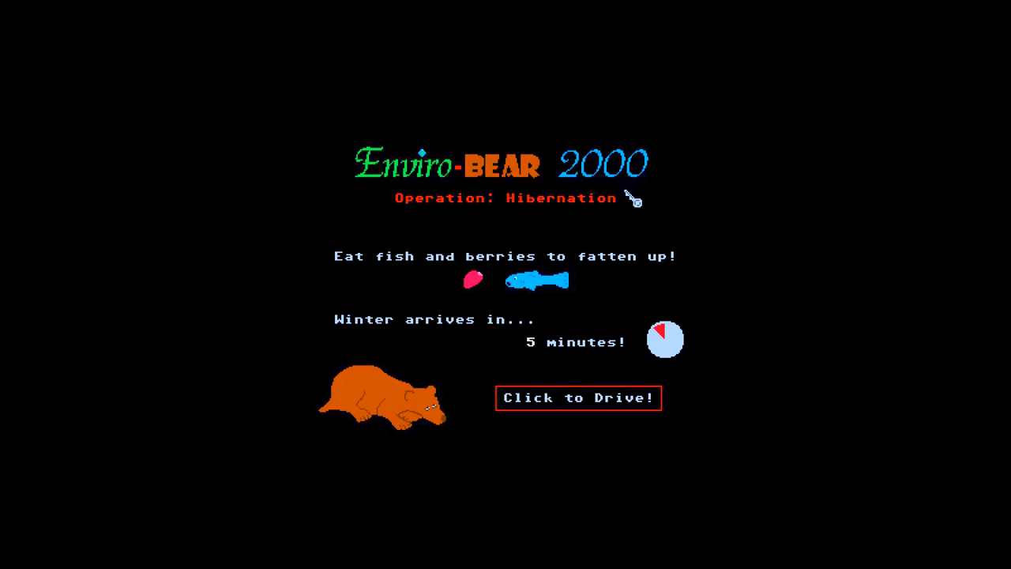
pyautogui.moveTo(607, 224)
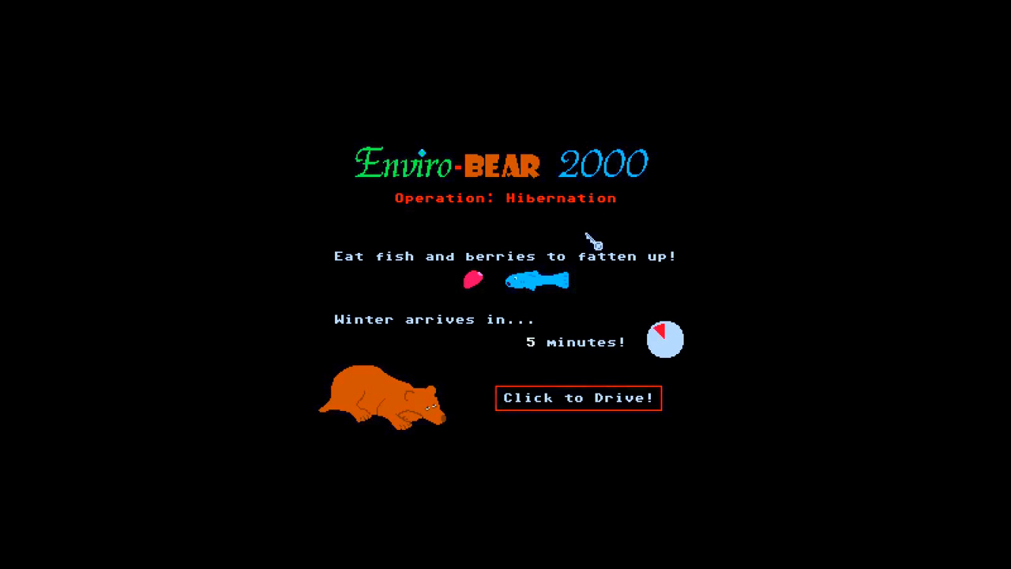
pyautogui.moveTo(603, 276)
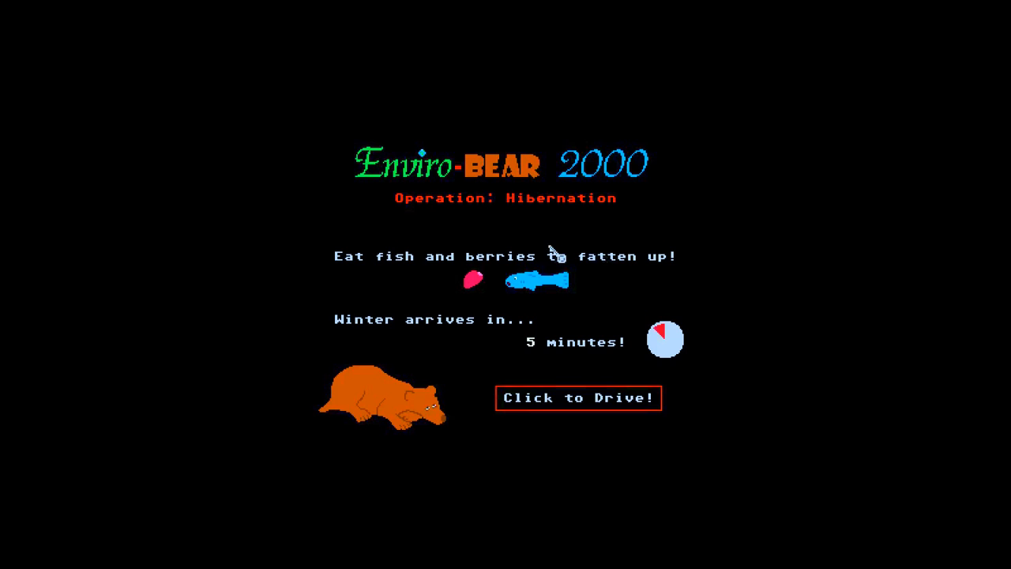
pyautogui.moveTo(562, 412)
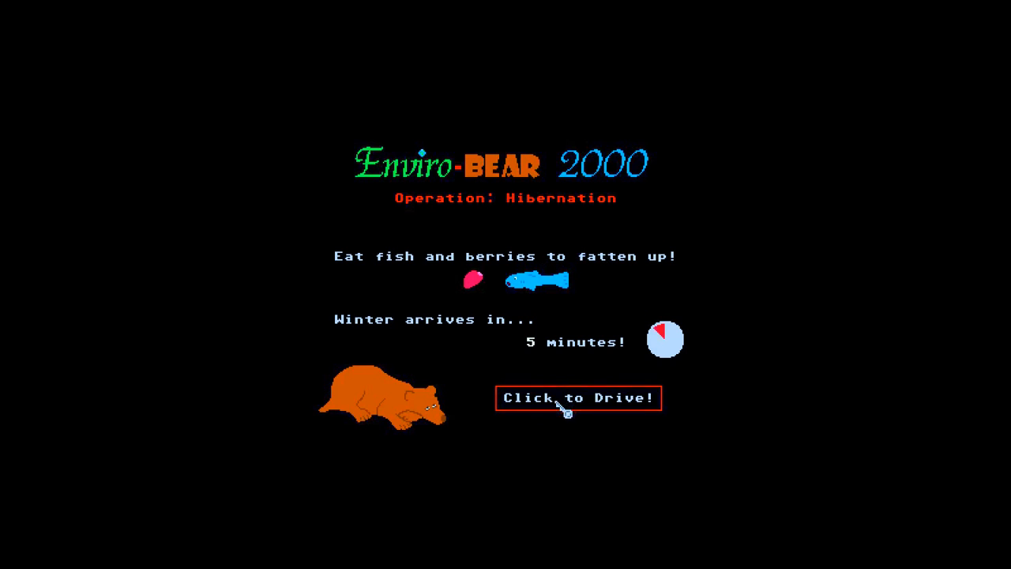
pyautogui.moveTo(575, 314)
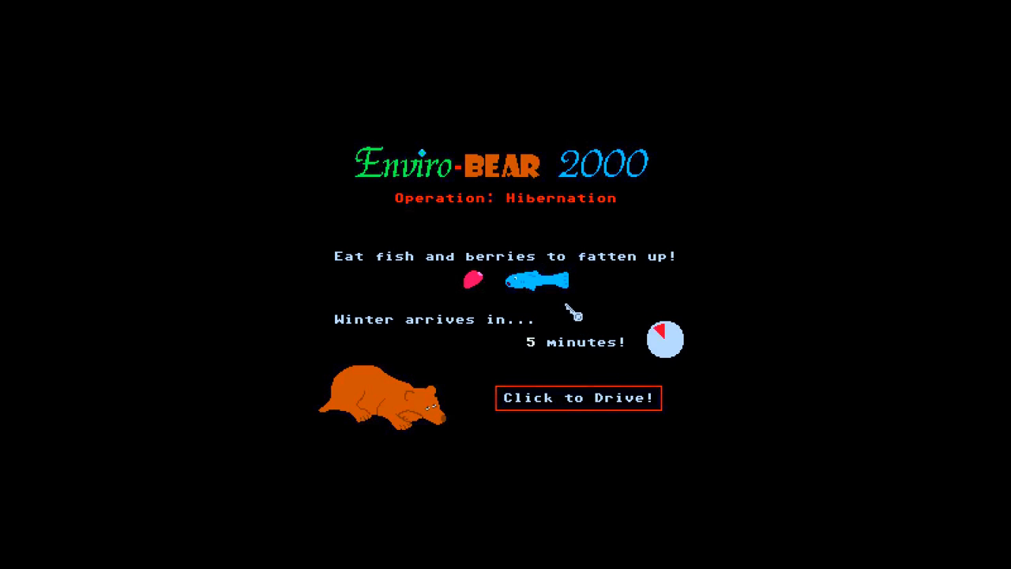
pyautogui.moveTo(588, 398)
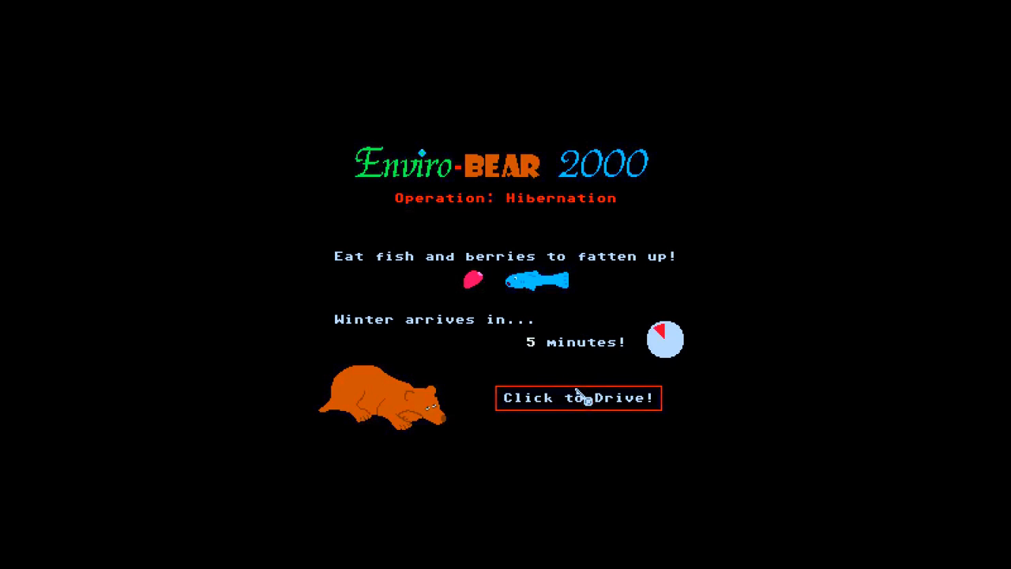
pyautogui.moveTo(587, 357)
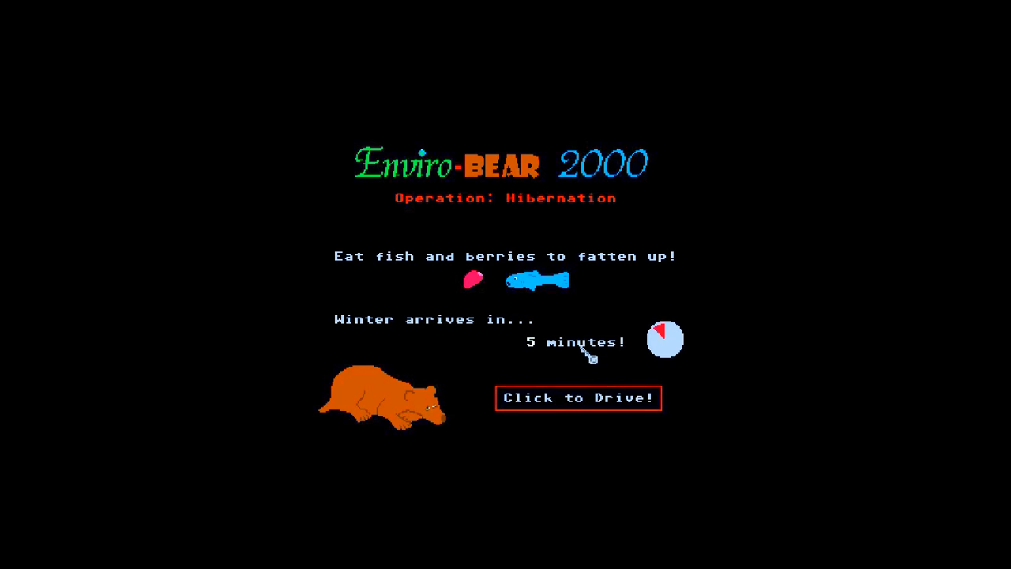
pyautogui.moveTo(632, 429)
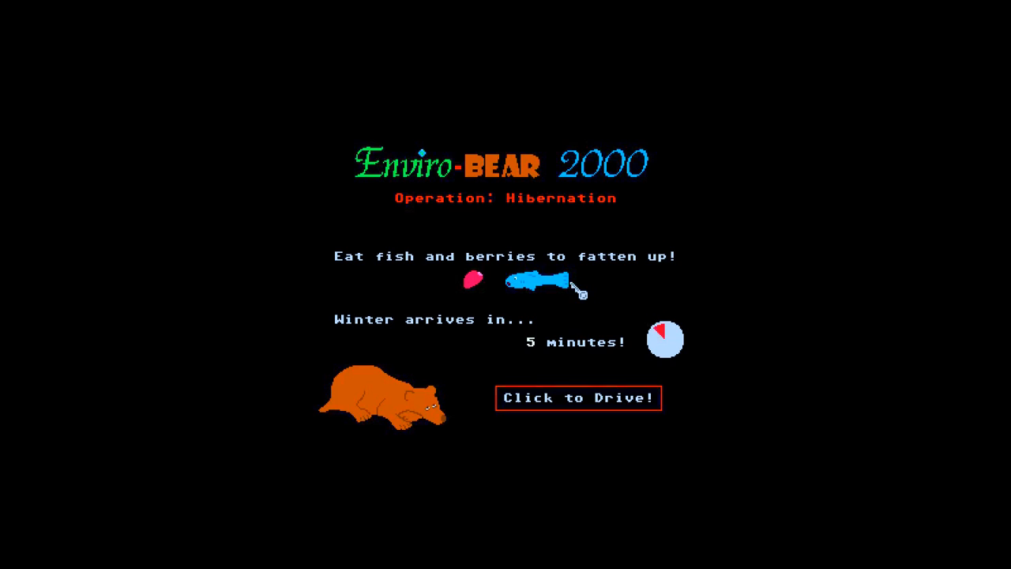
pyautogui.moveTo(556, 199)
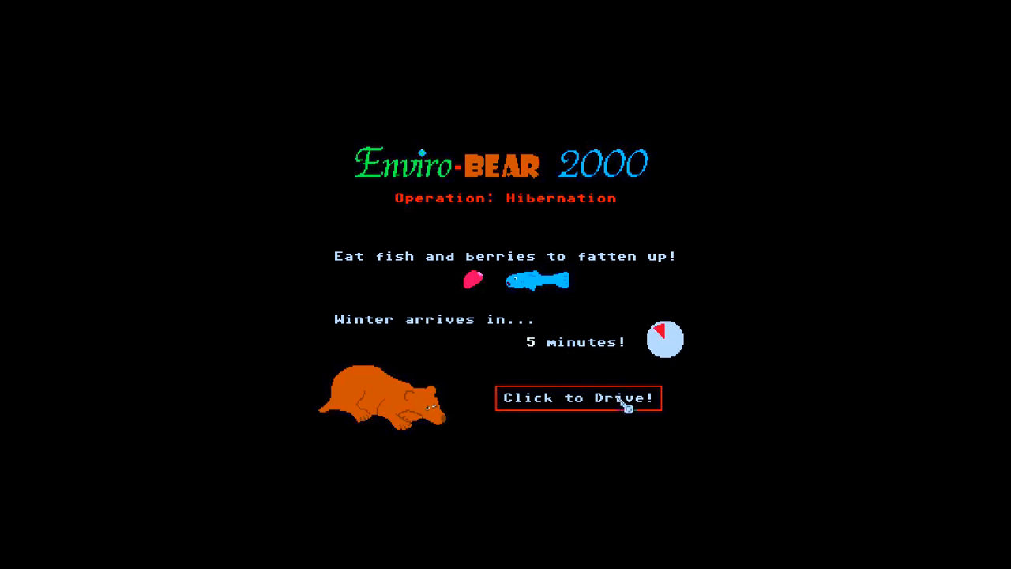
pyautogui.moveTo(570, 404)
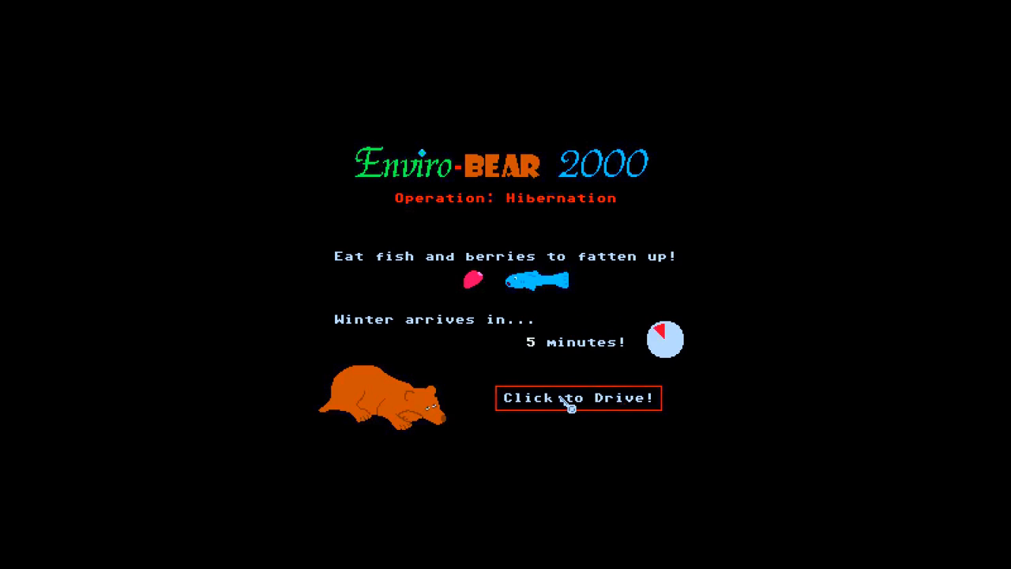
# - Start the drive with 'Click to Drive!' on the title screen, retried three times
pyautogui.click(578, 398)
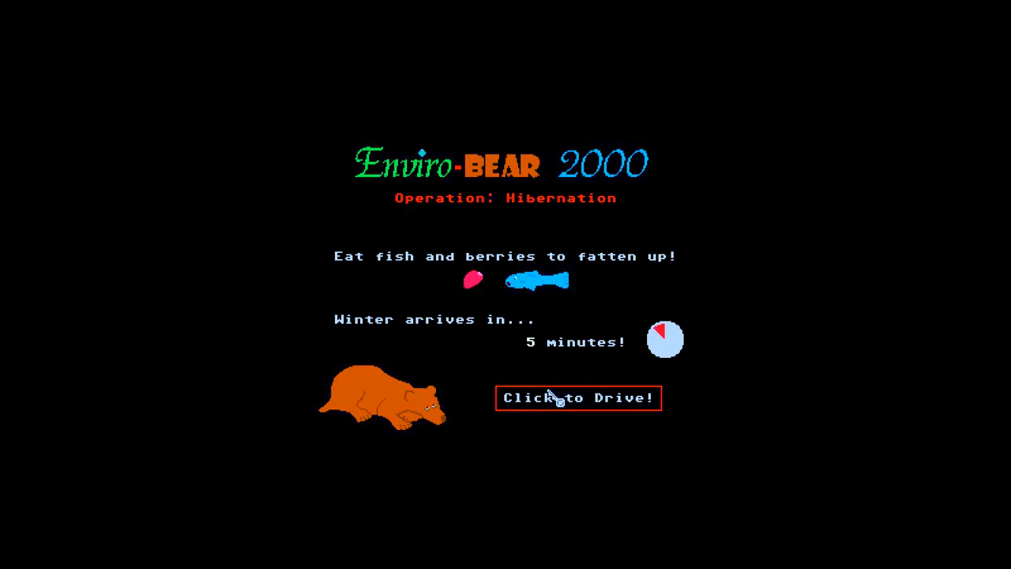
pyautogui.click(578, 398)
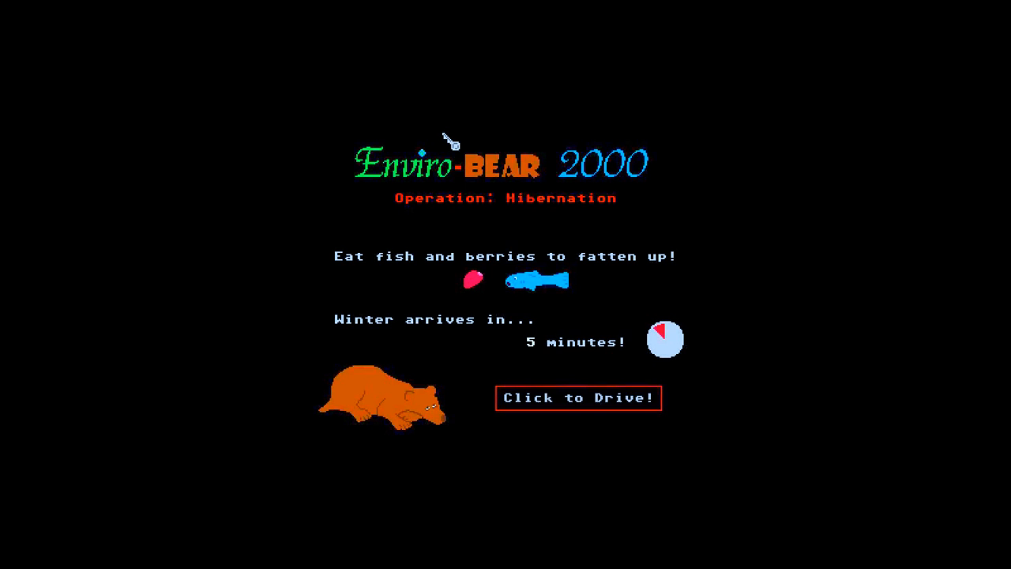
pyautogui.moveTo(535, 187)
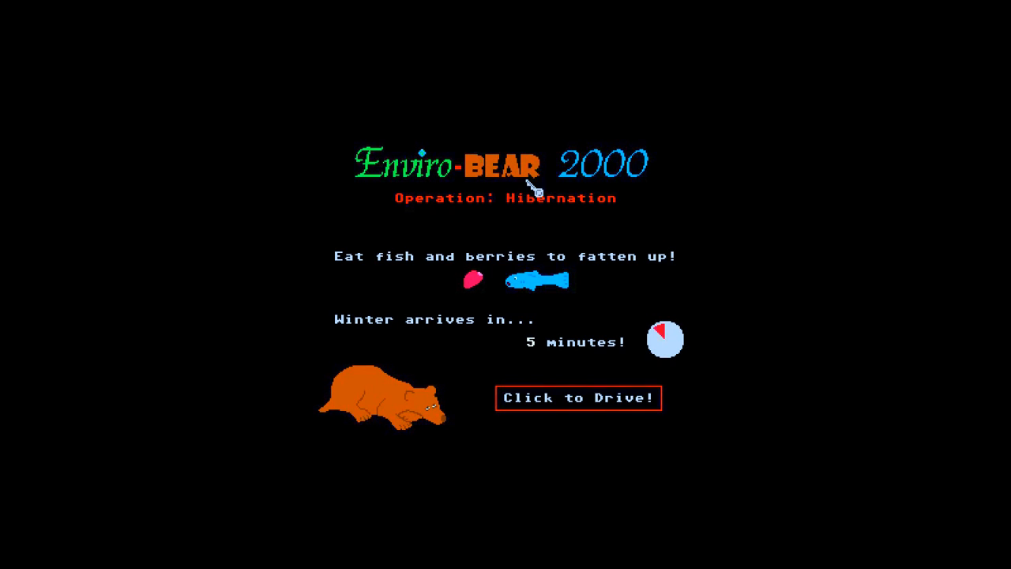
pyautogui.moveTo(513, 161)
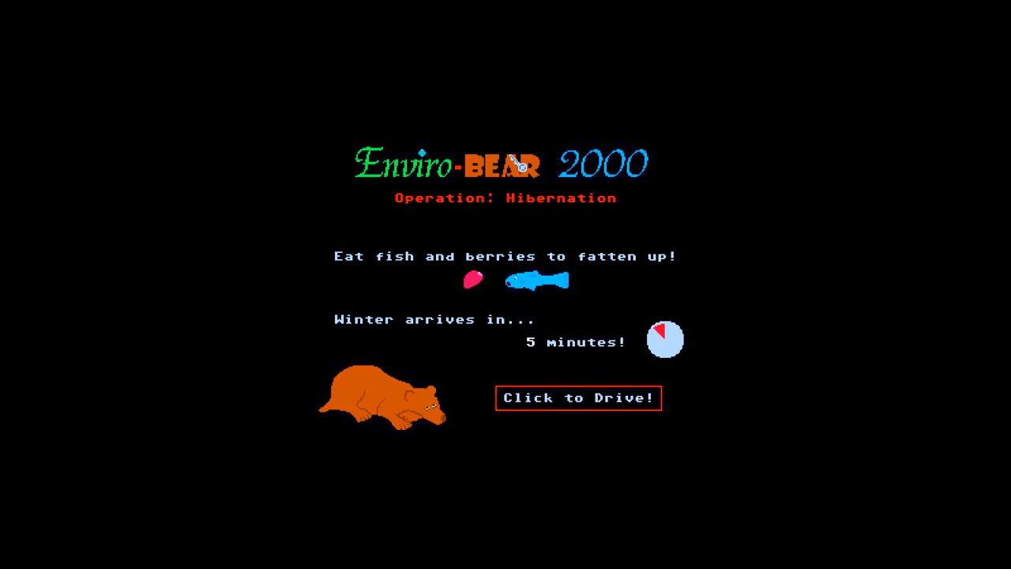
pyautogui.moveTo(549, 253)
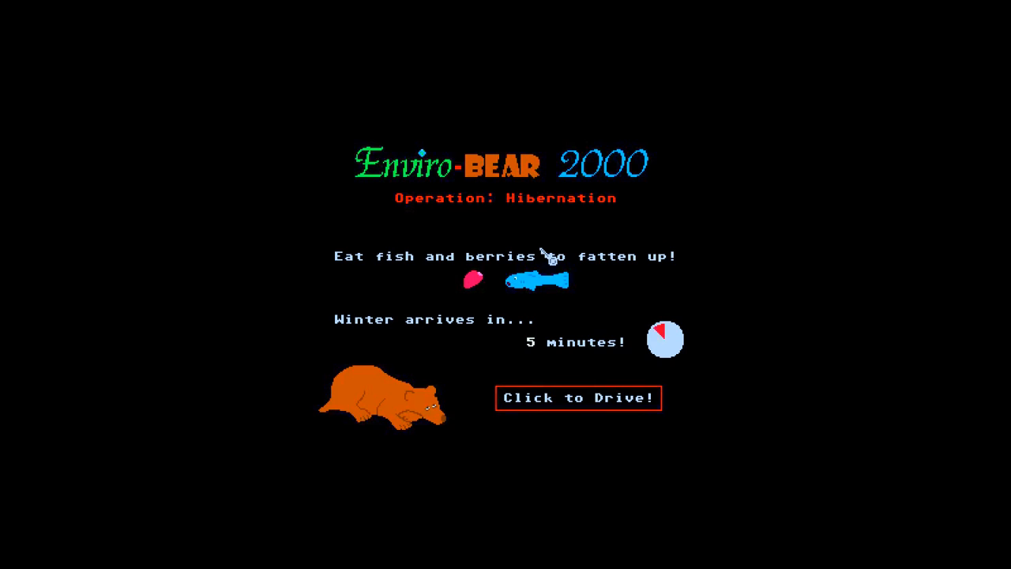
pyautogui.click(578, 397)
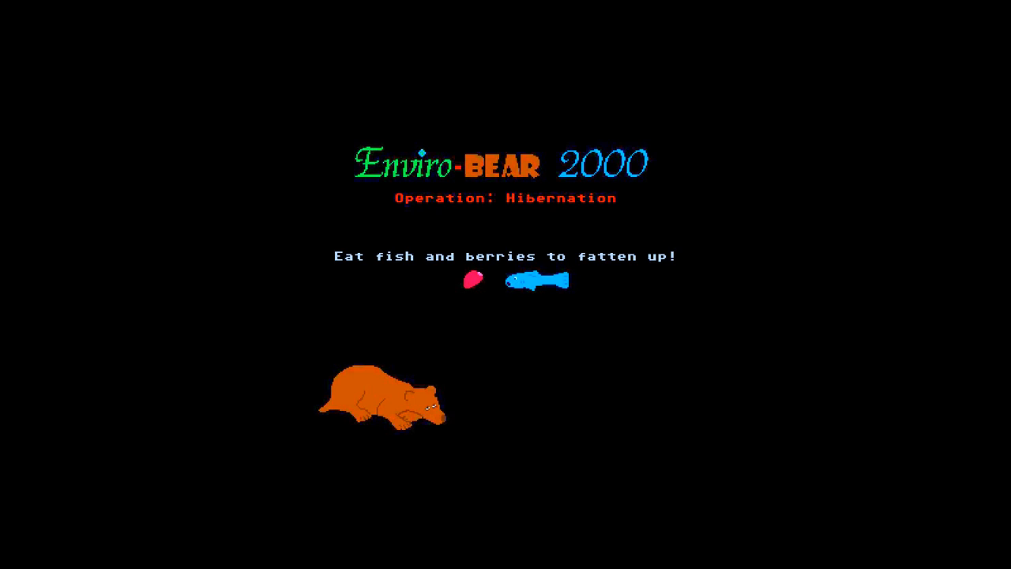